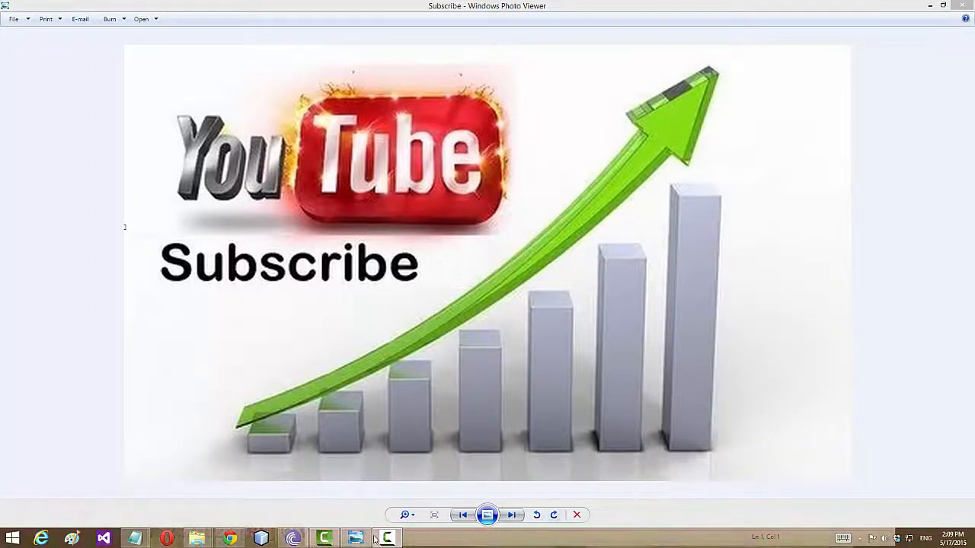
Bring Chrome forward over the photo viewer and scroll down the LMS Support VU Multan Facebook page.
click(228, 537)
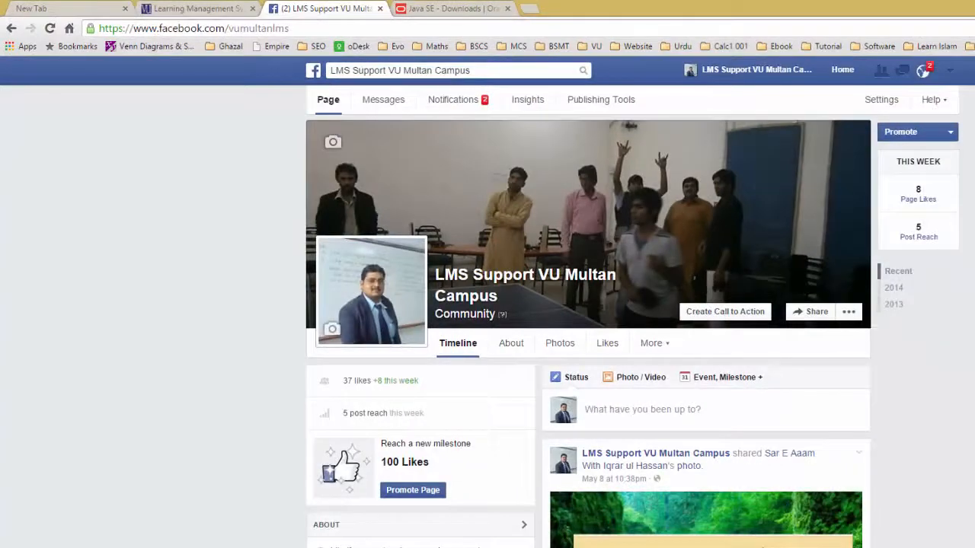
scroll(down, 3)
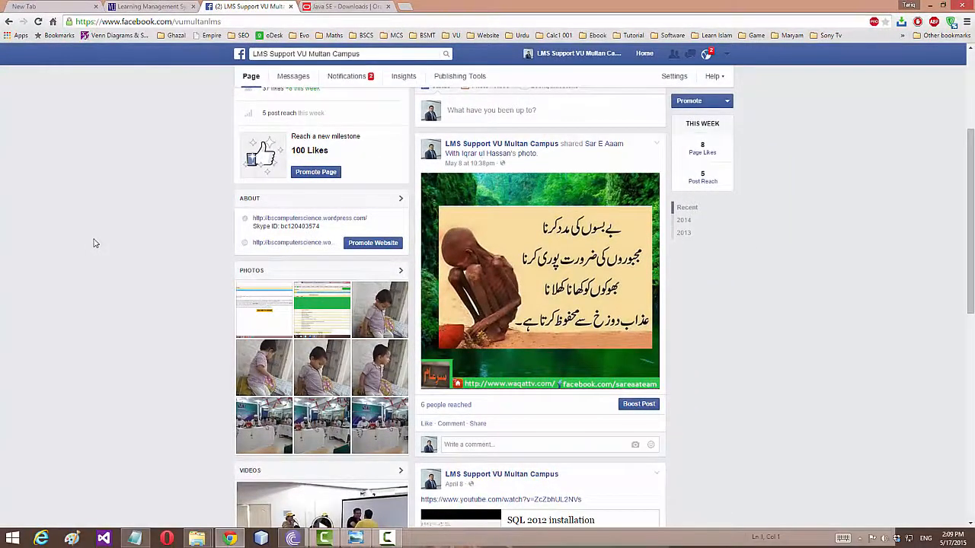
mouse_move(110, 229)
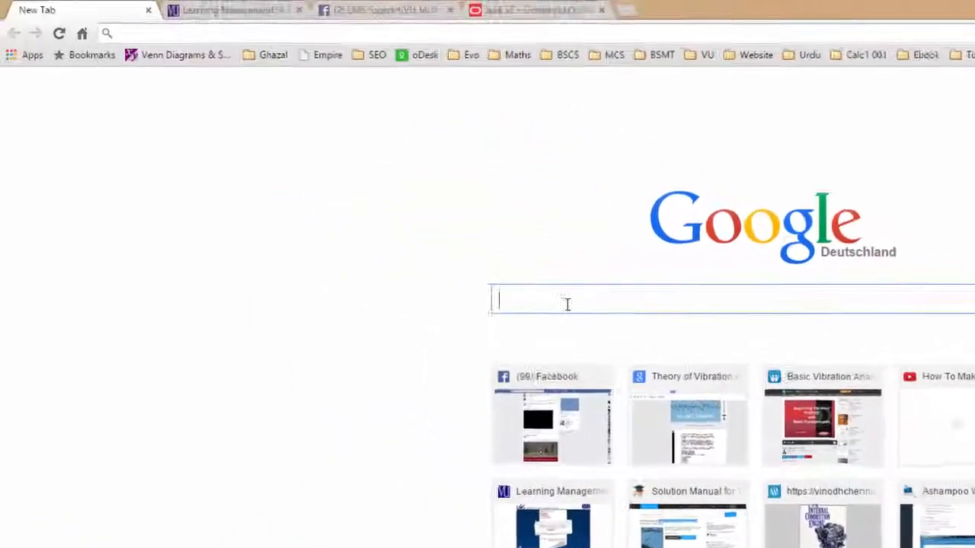
Search Google for 'jdk' in a new tab.
text(jdk)
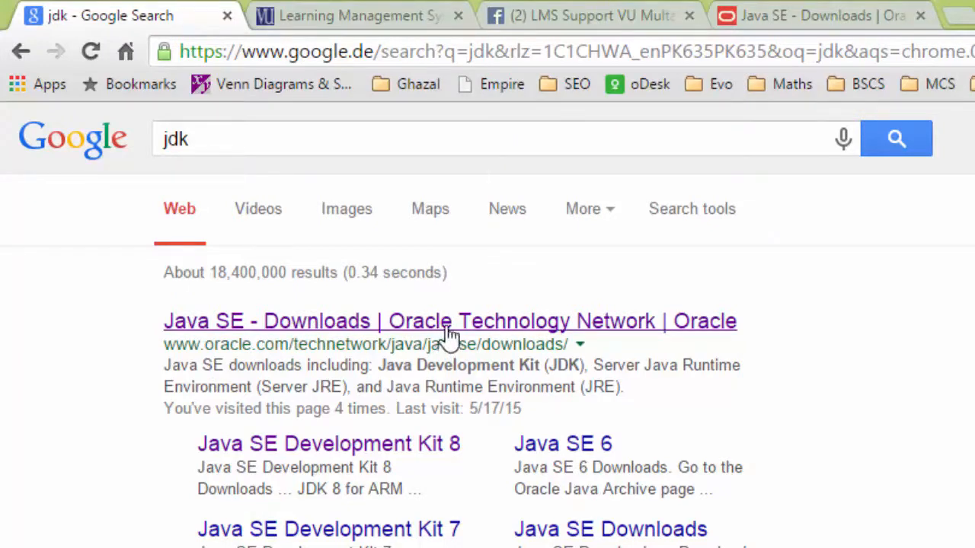
Follow the 'Java SE - Downloads | Oracle Technology Network' result to Oracle's download page.
click(449, 321)
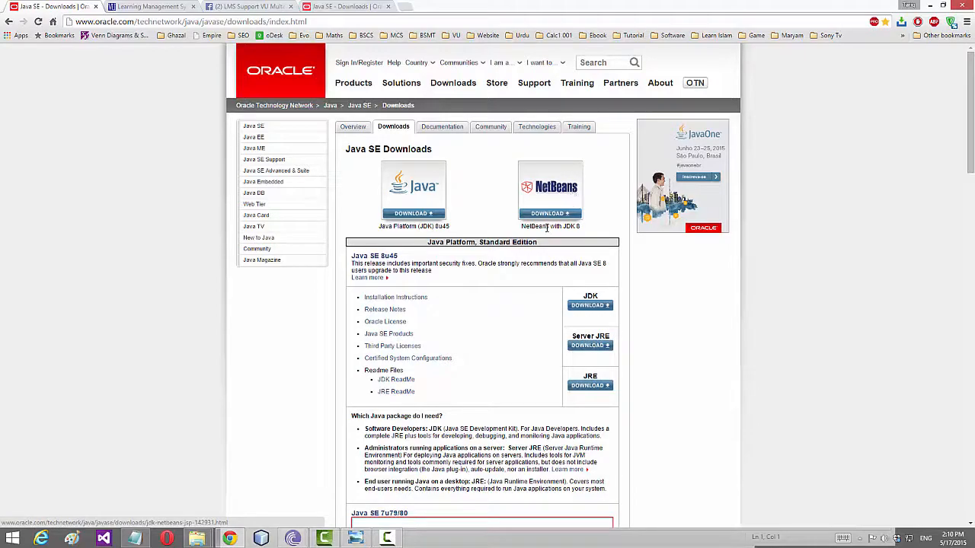
mouse_move(374, 230)
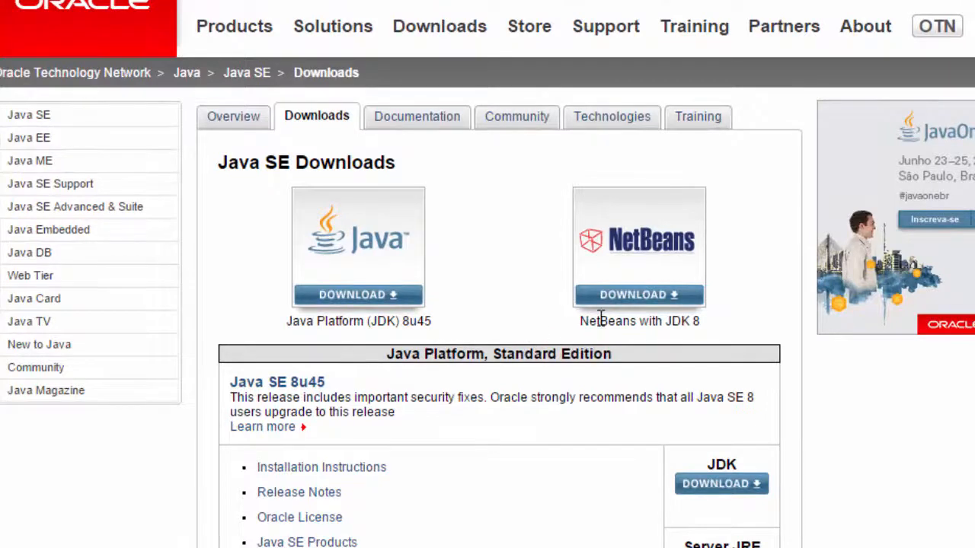
mouse_move(717, 463)
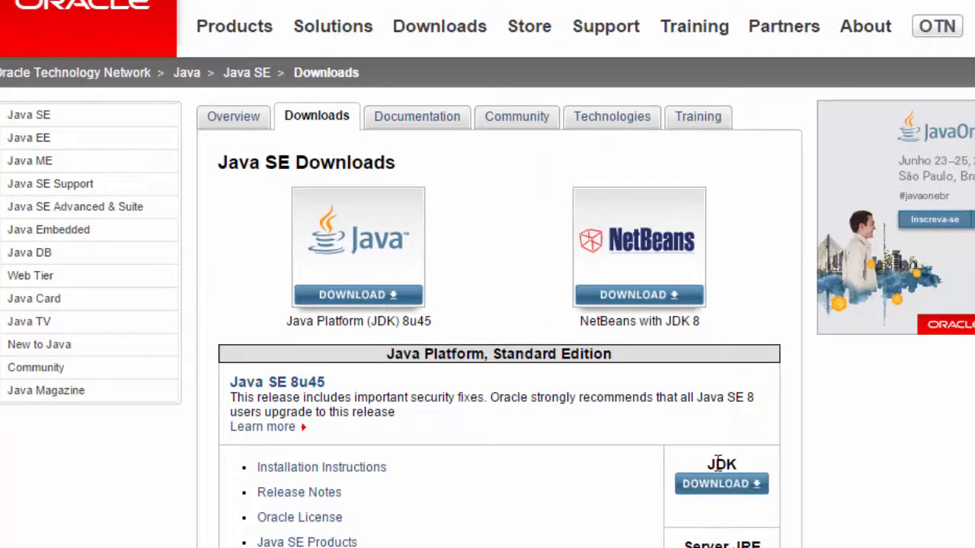
mouse_move(865, 521)
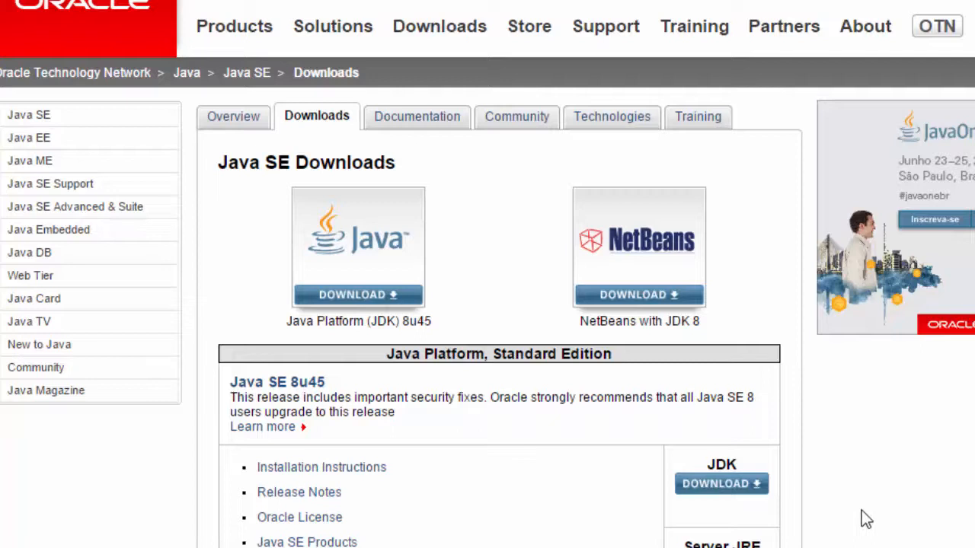
mouse_move(731, 495)
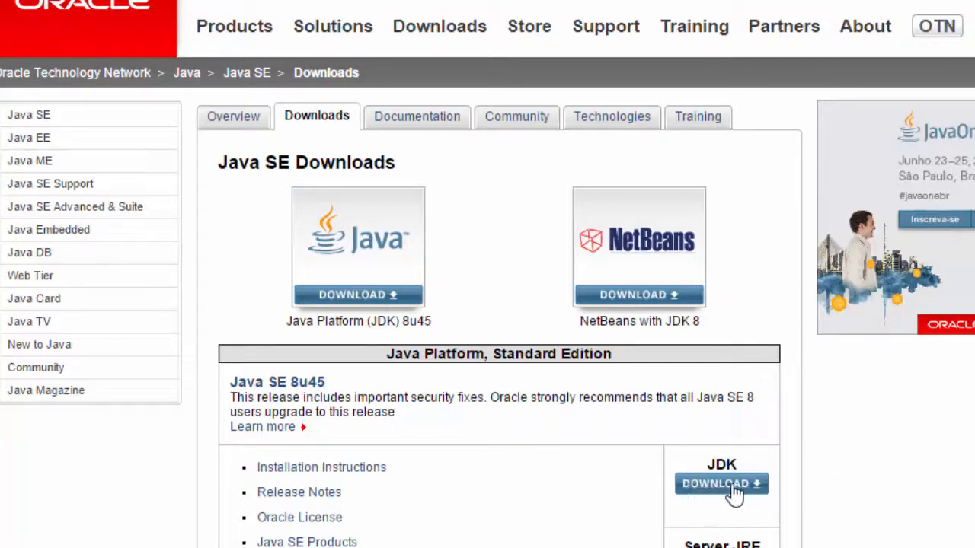
mouse_move(520, 509)
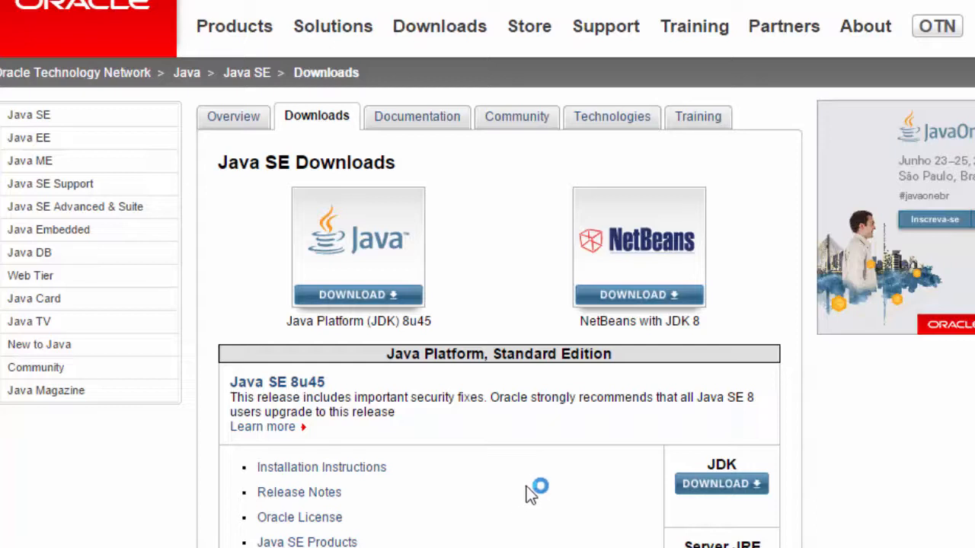
mouse_move(436, 479)
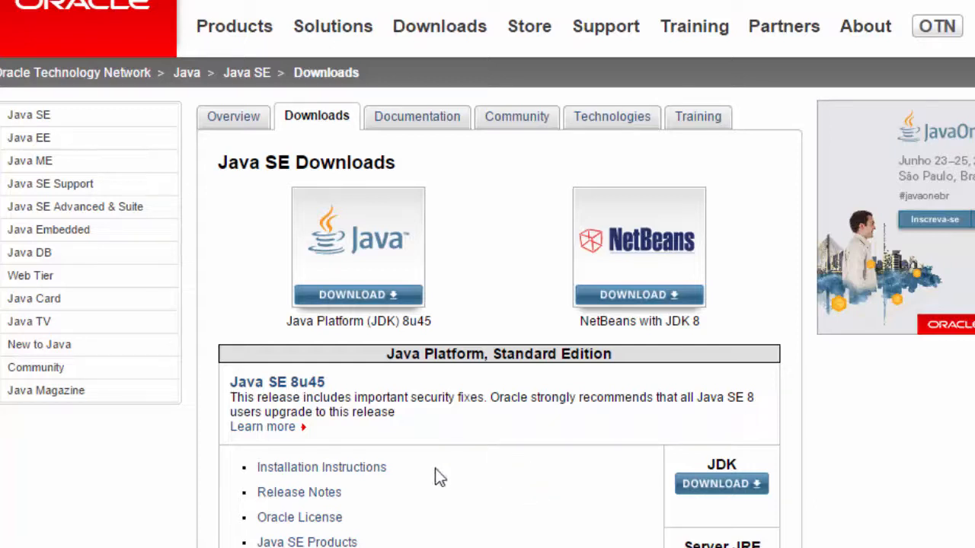
mouse_move(574, 435)
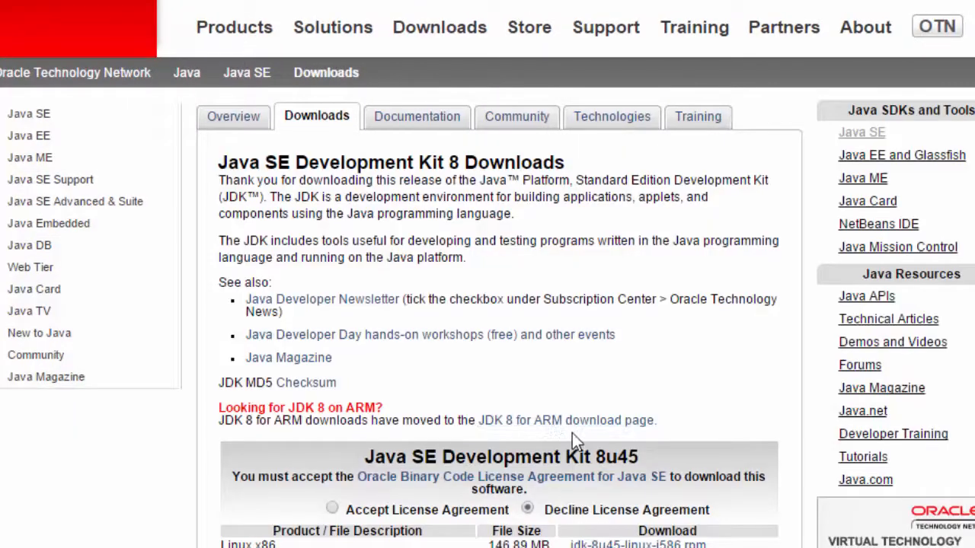
Scroll the JDK 8 Downloads page down to the Java SE Development Kit 8u45 file table.
scroll(down, 3)
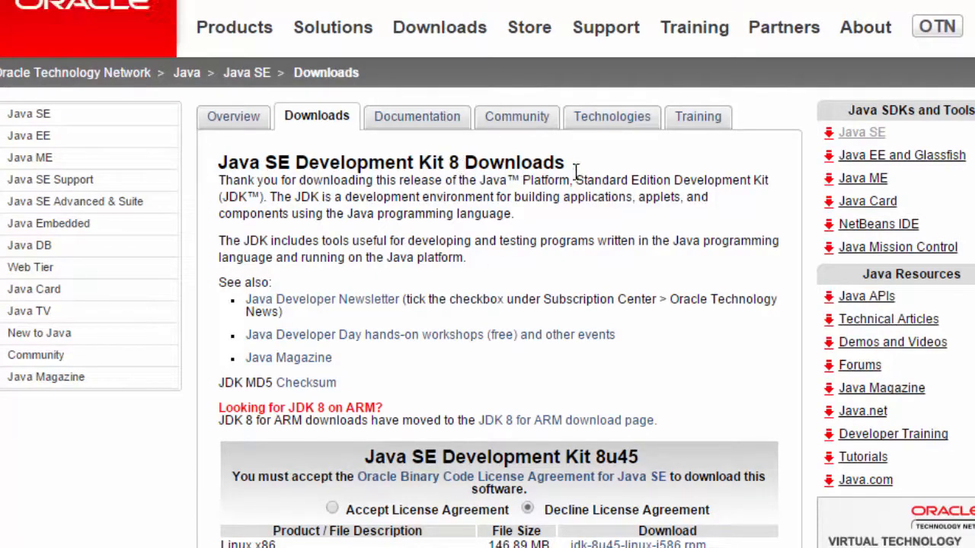
scroll(down, 3)
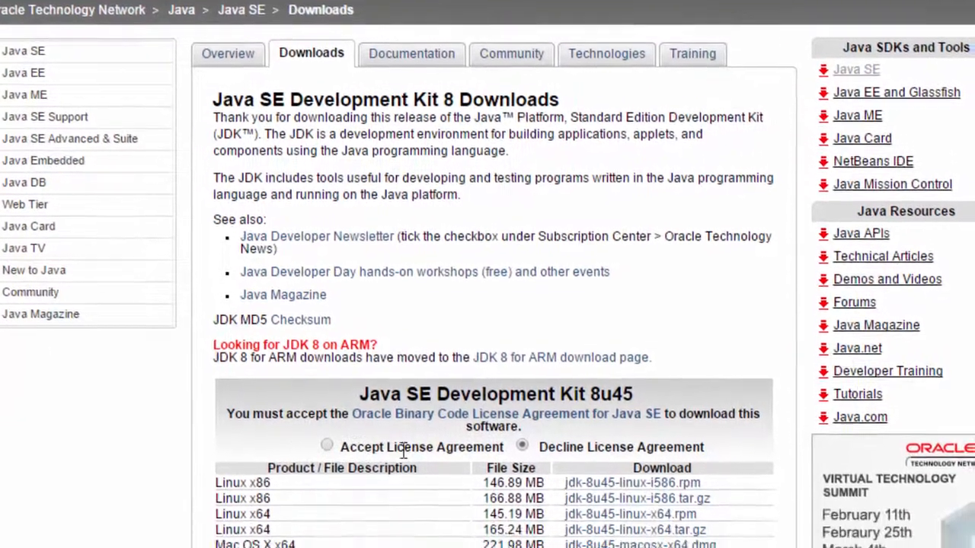
scroll(down, 3)
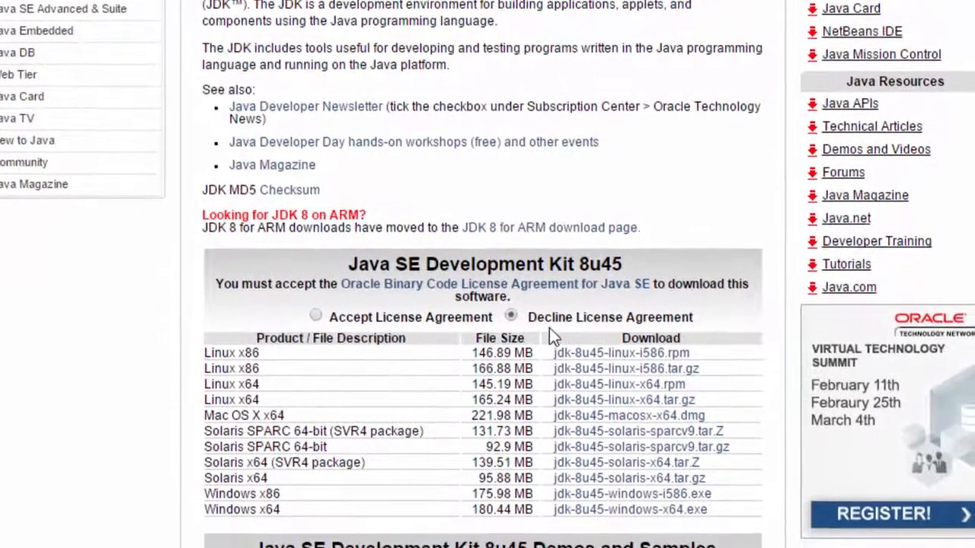
scroll(down, 3)
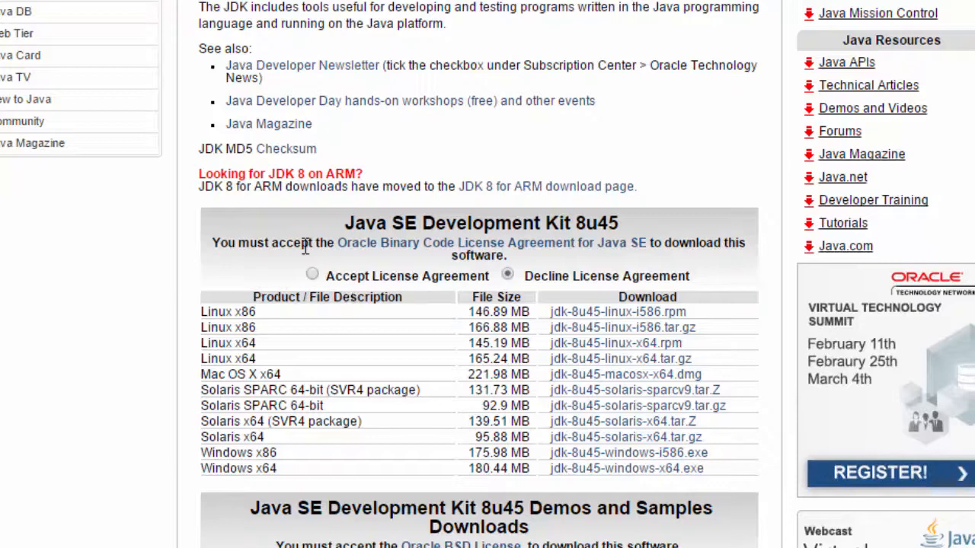
scroll(down, 3)
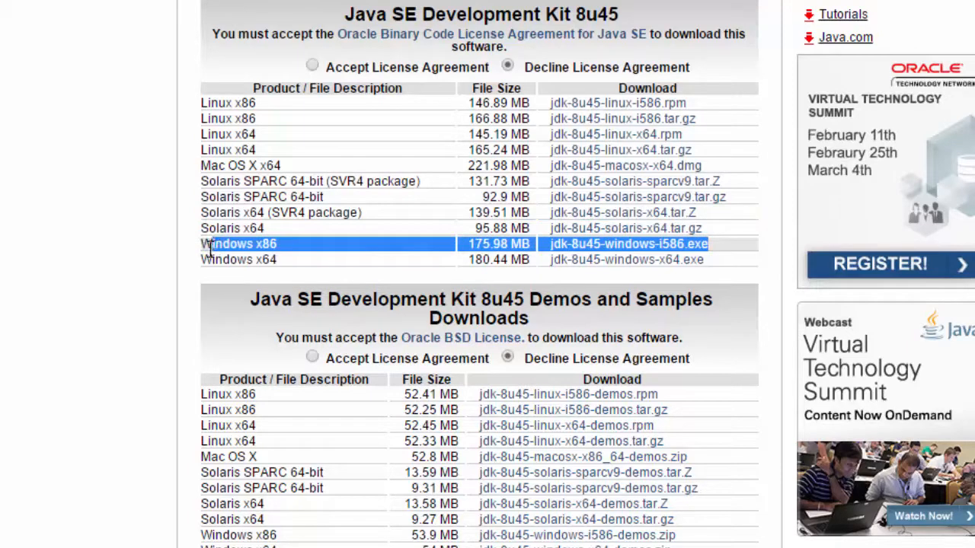
mouse_move(388, 244)
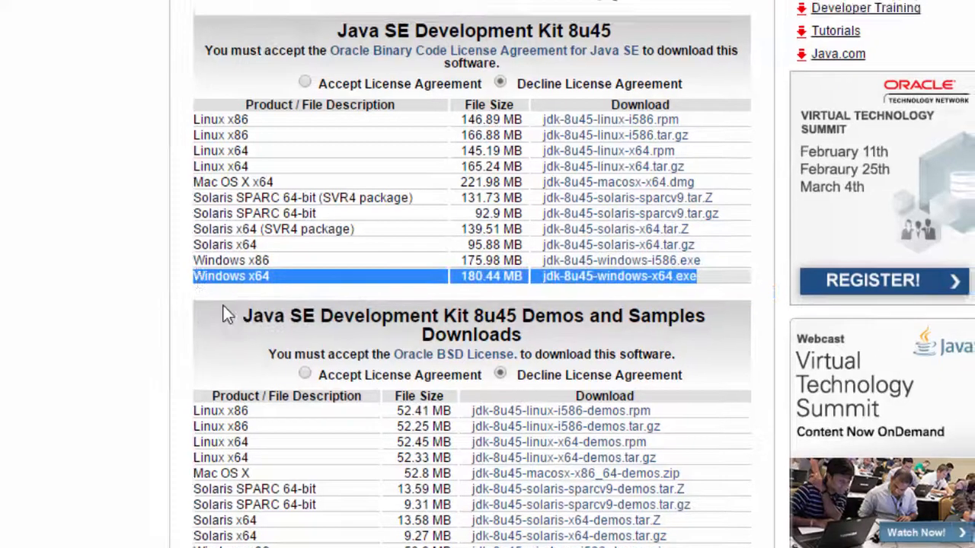
scroll(down, 3)
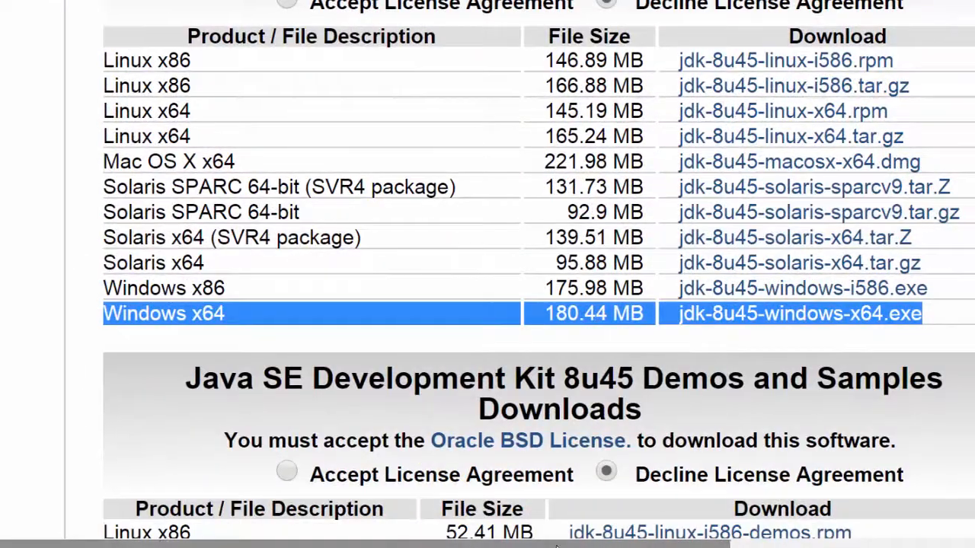
scroll(down, 3)
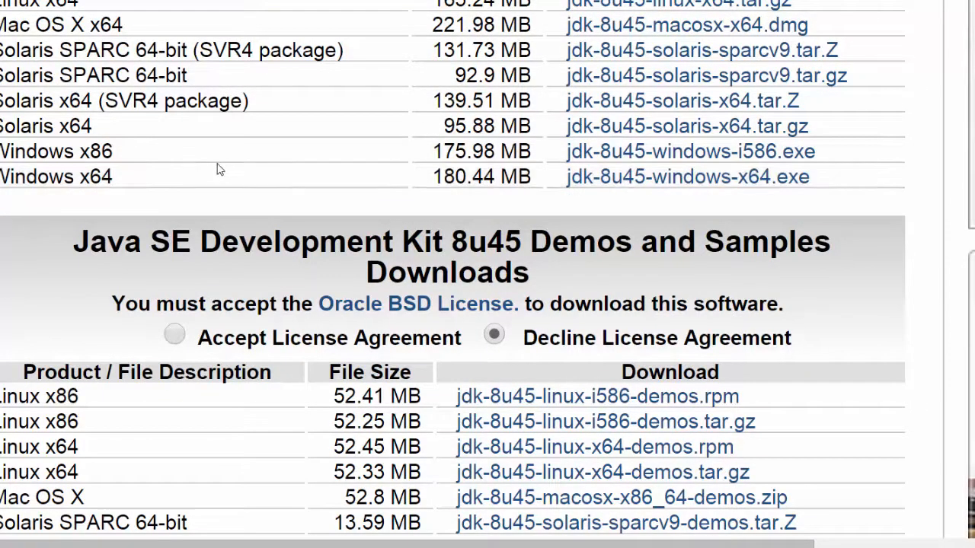
mouse_move(312, 181)
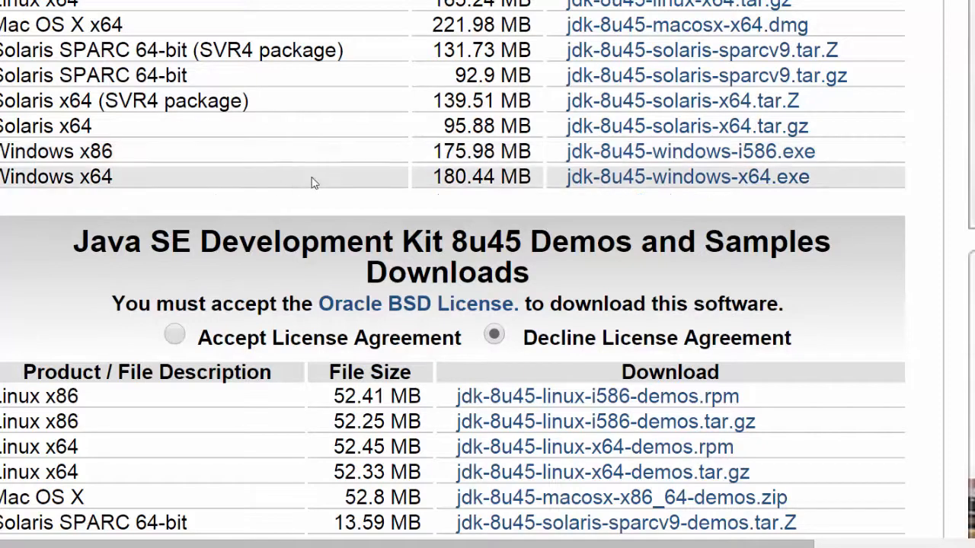
mouse_move(715, 192)
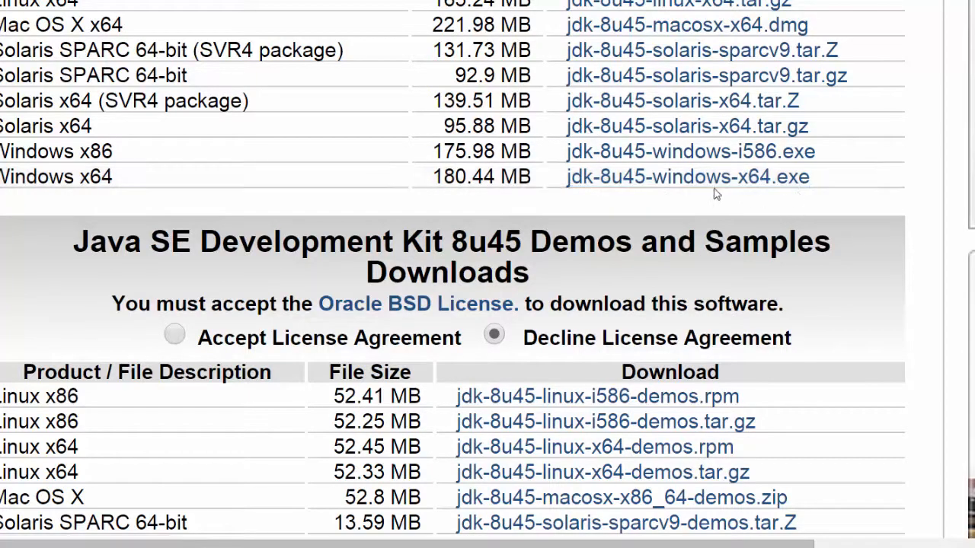
mouse_move(633, 198)
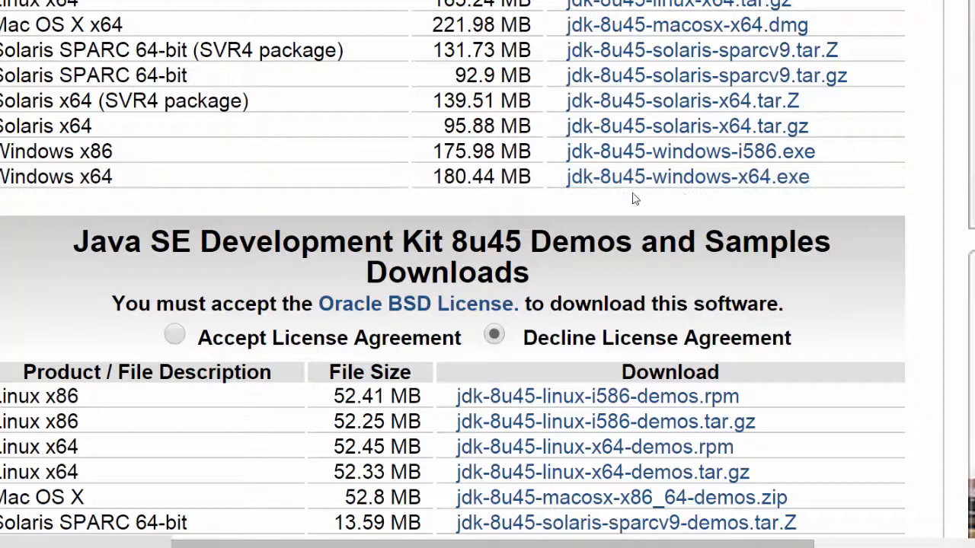
mouse_move(427, 186)
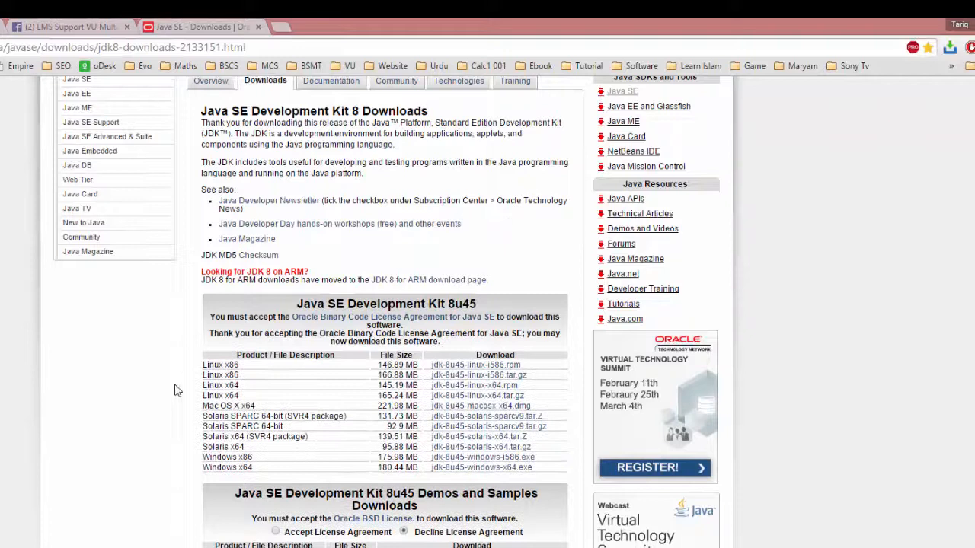
mouse_move(350, 469)
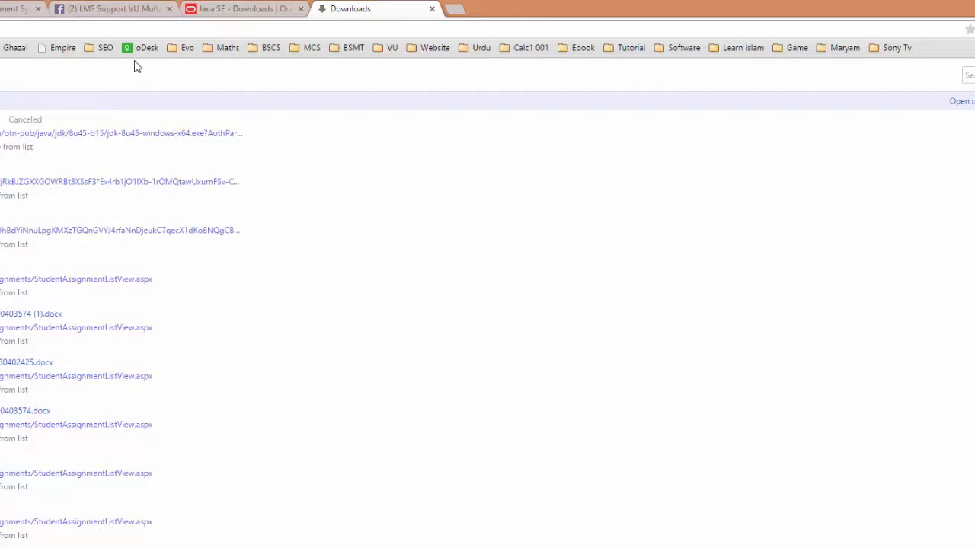
Leave the Downloads list with the cancelled JDK download and return to the Oracle website tab.
scroll(down, 3)
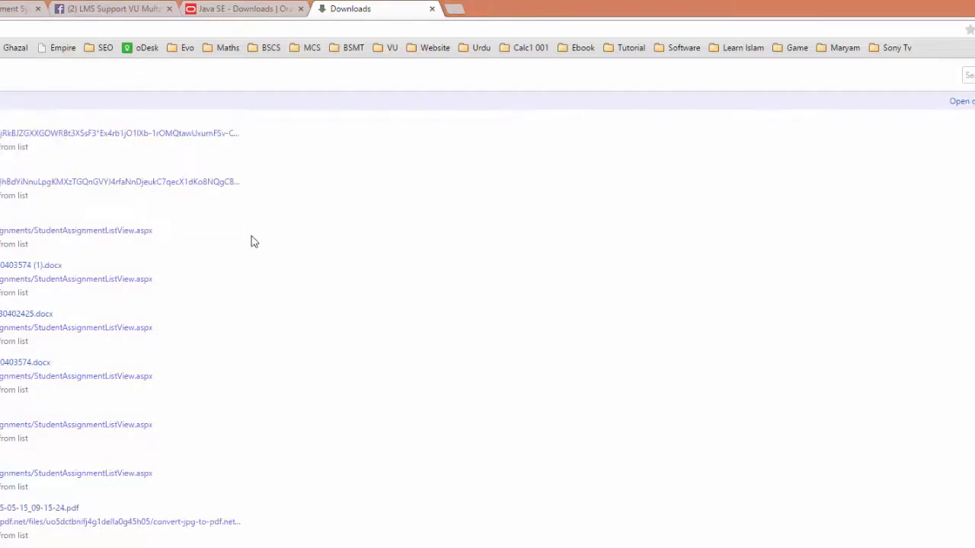
click(244, 10)
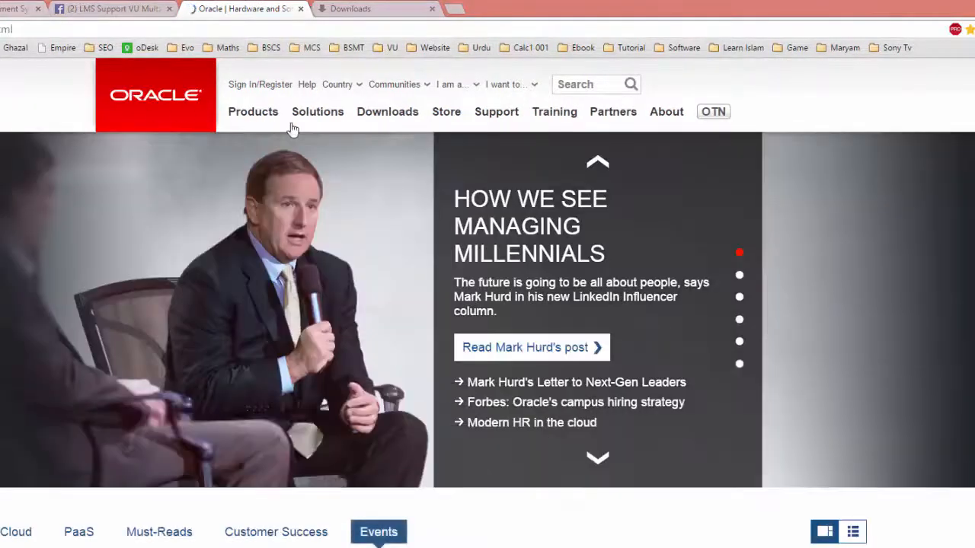
Navigate Oracle's Downloads menu to the Java SE Downloads page offering JDK 8u45.
click(387, 111)
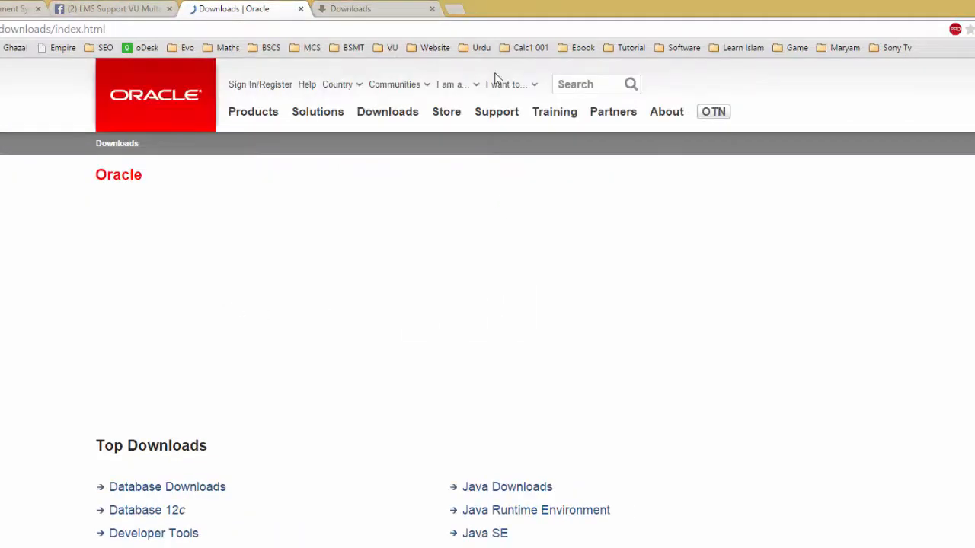
click(387, 111)
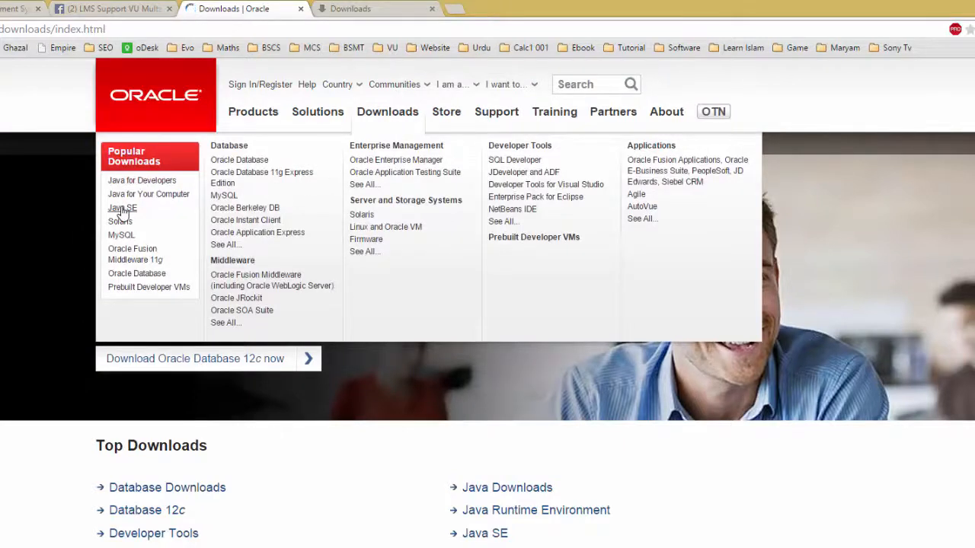
mouse_move(296, 213)
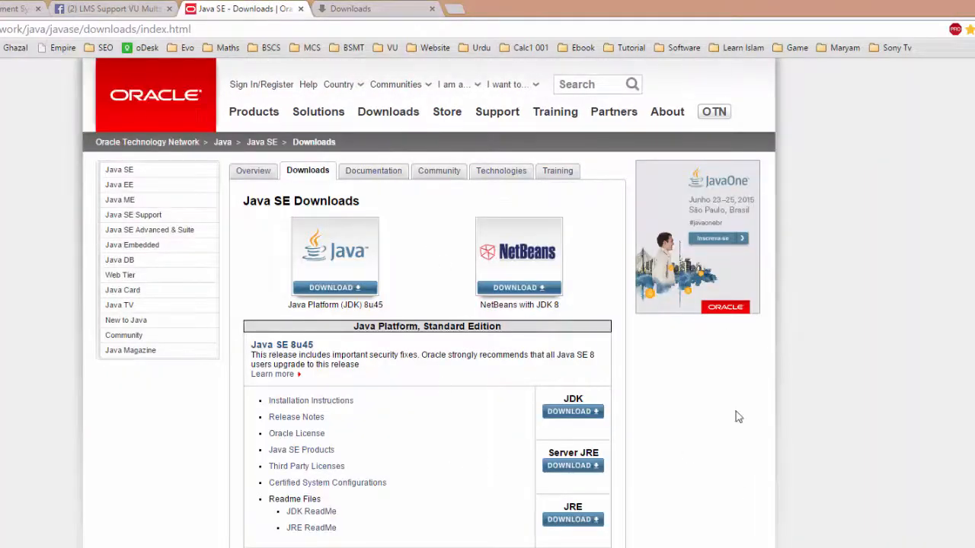
mouse_move(461, 448)
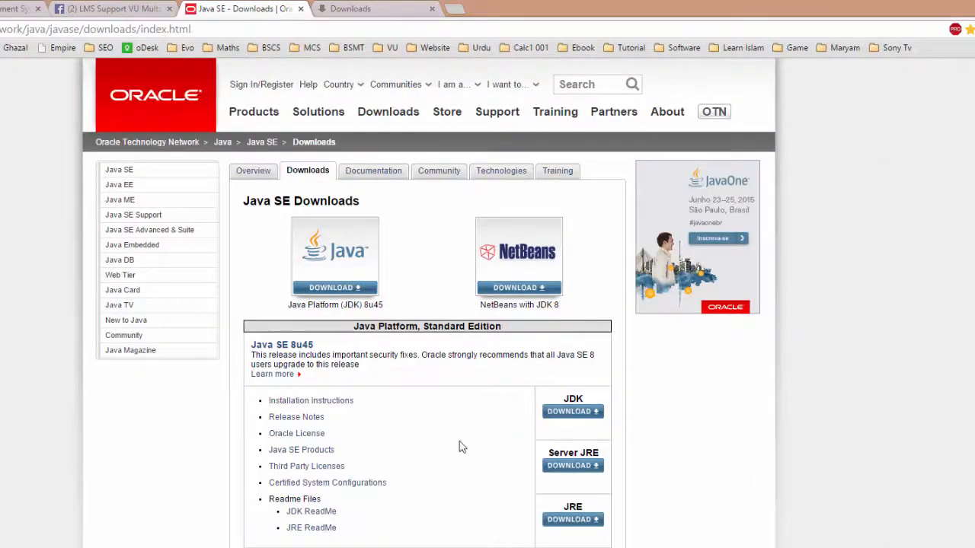
scroll(down, 3)
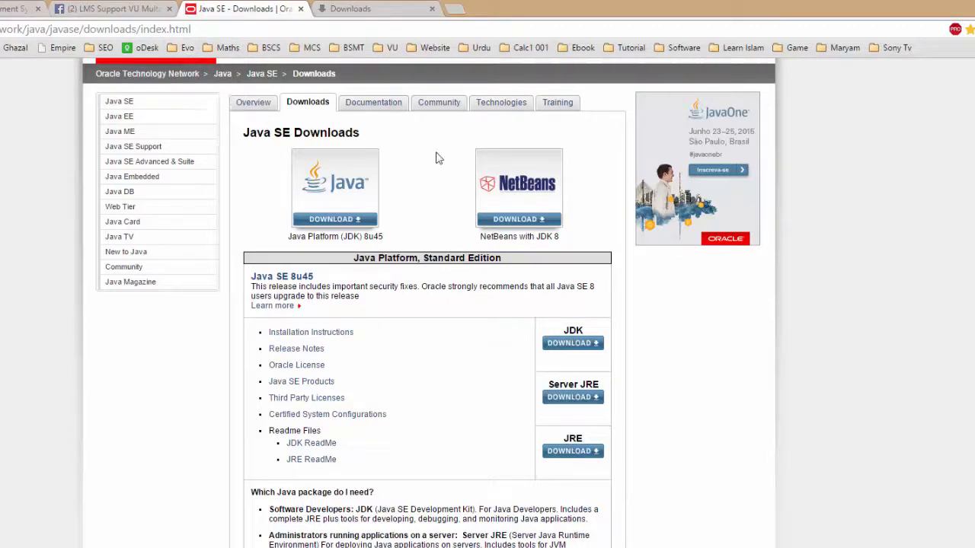
mouse_move(486, 271)
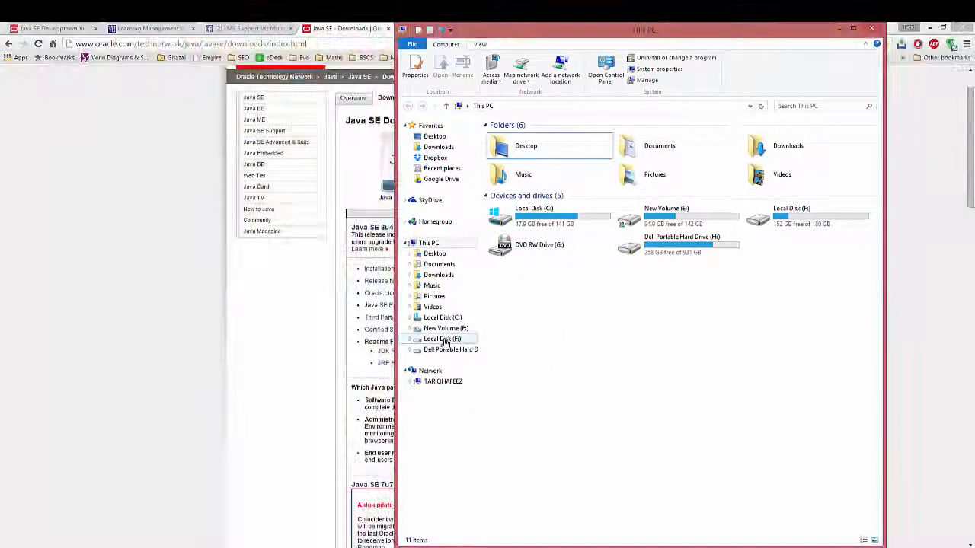
Browse the Dell portable drive (H:) into Software toward the NetBeans > Jdk folder.
double_click(445, 349)
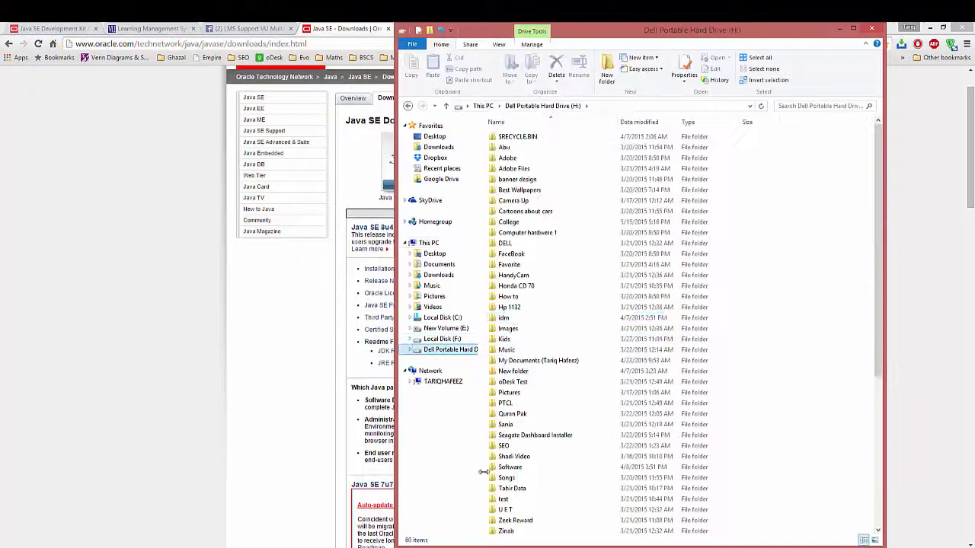
double_click(509, 467)
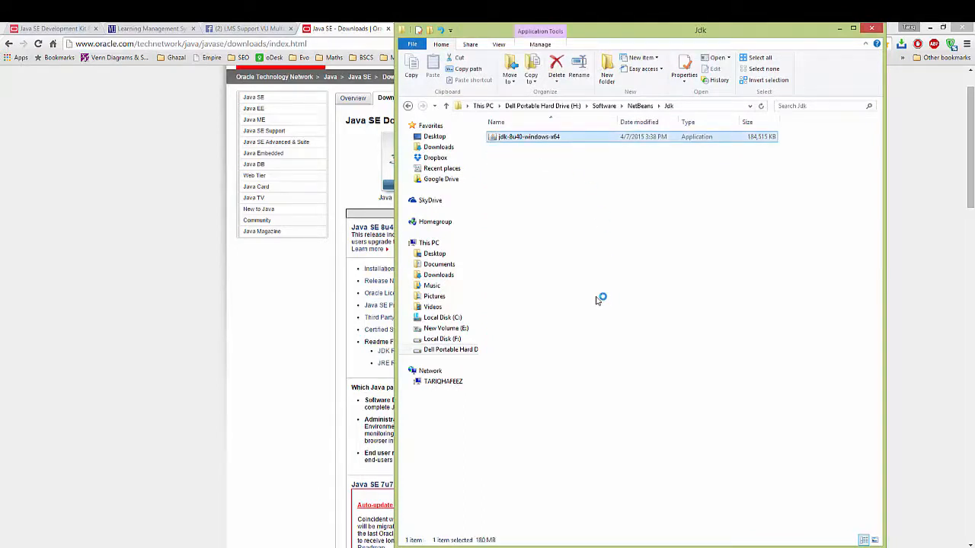
mouse_move(725, 314)
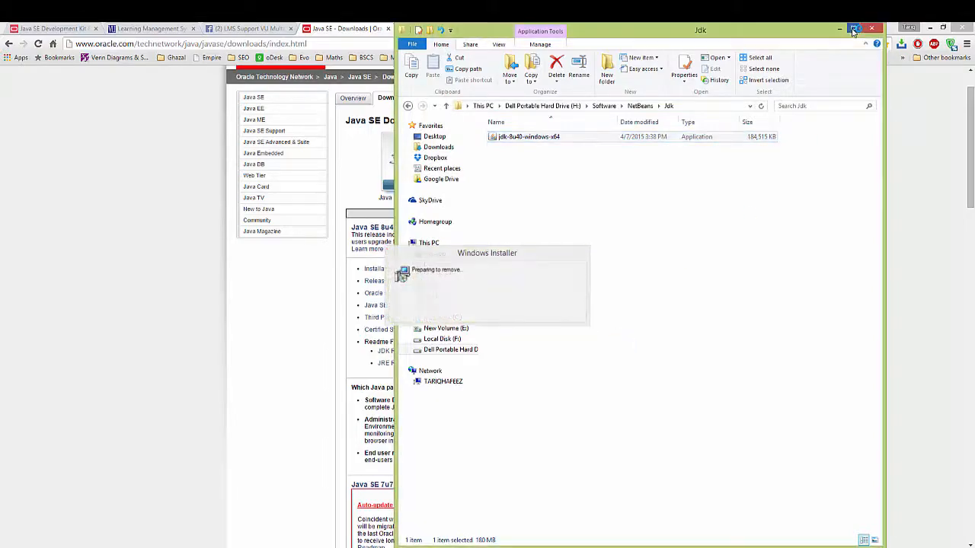
Launch the jdk-8u40-windows-x64 installer so the JDK 8 Update 40 setup wizard appears.
click(853, 27)
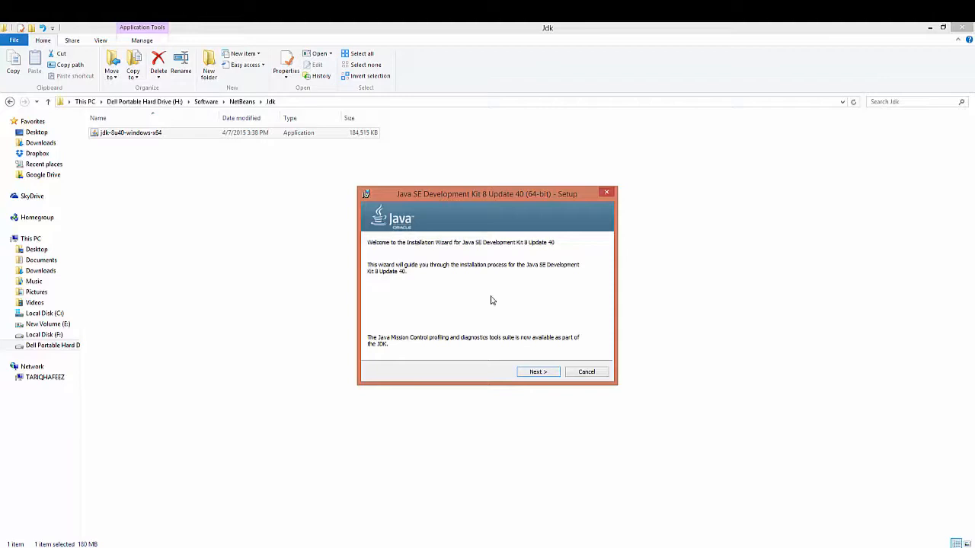
Set the JDK install folder to C:\Java\jdk1.8.0_40\ on the Custom Setup page.
click(538, 372)
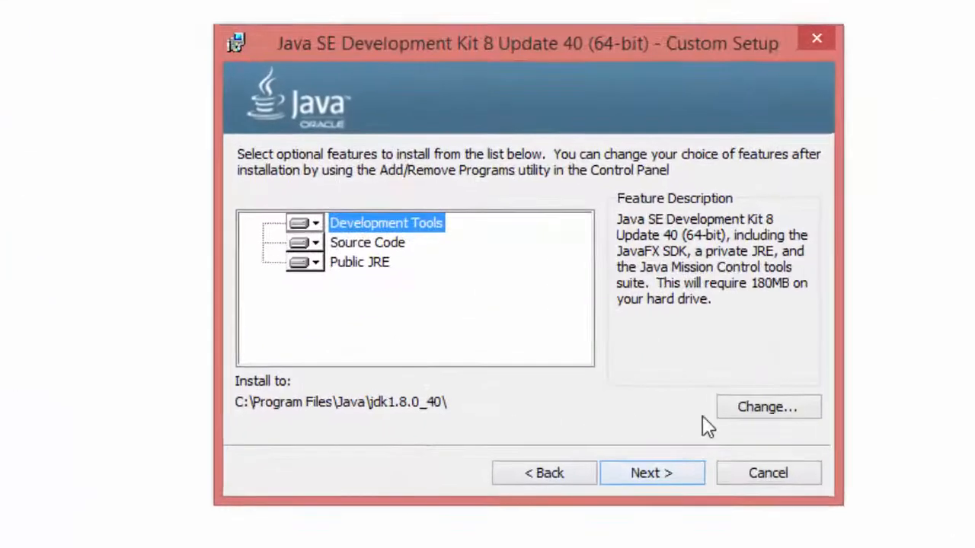
click(767, 406)
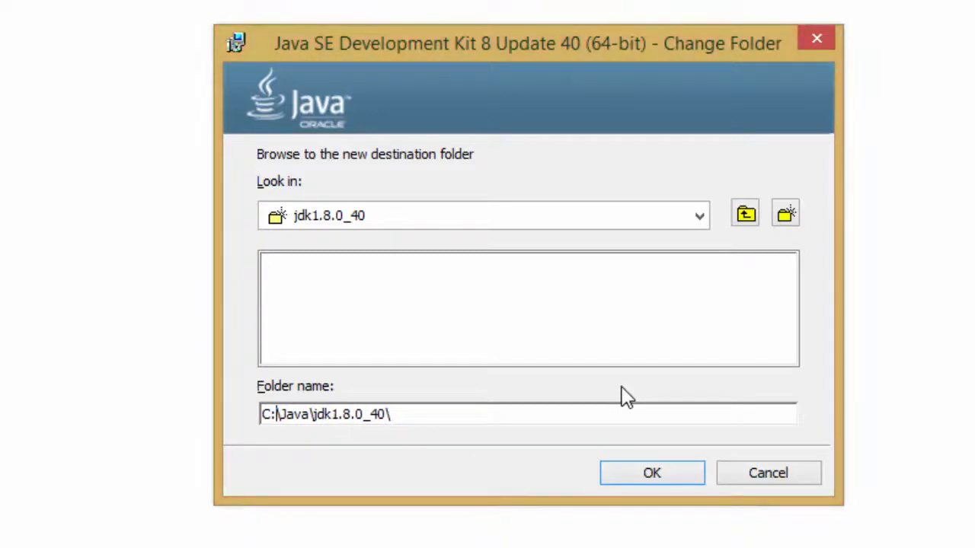
mouse_move(271, 444)
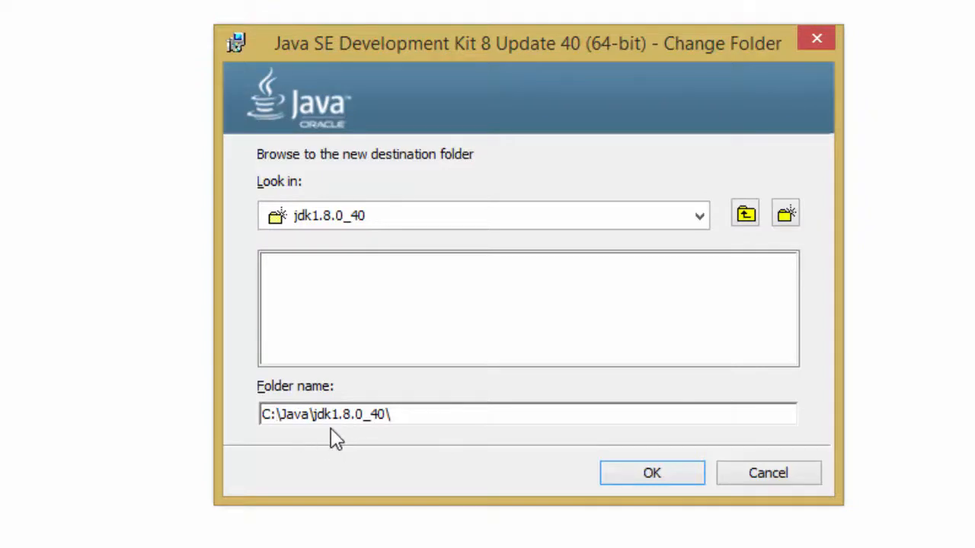
mouse_move(369, 443)
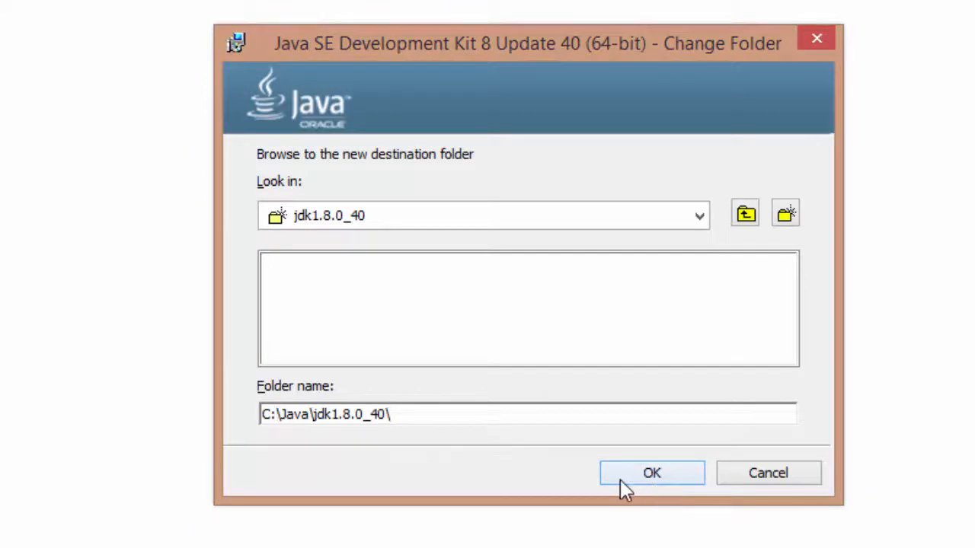
click(652, 472)
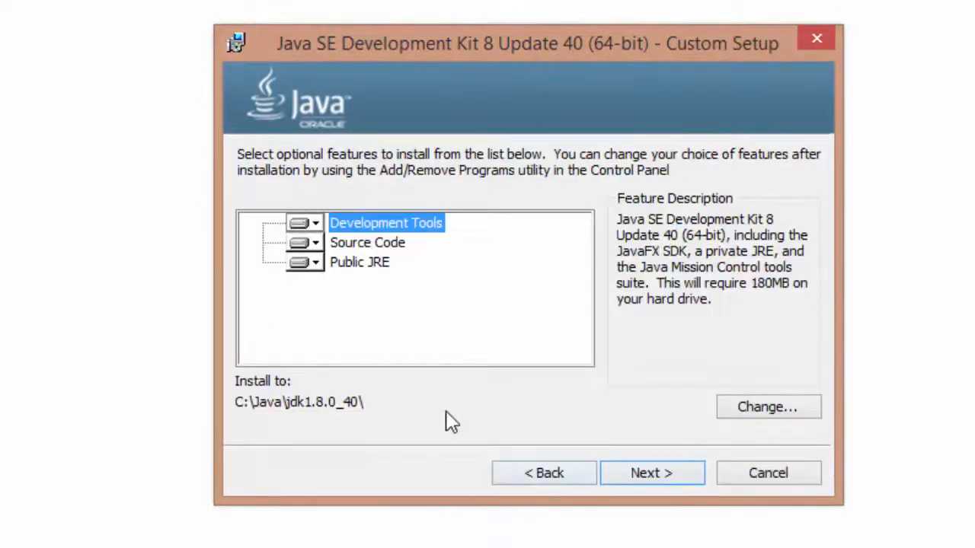
Accept the selected features and start installing JDK 8 Update 40.
click(652, 472)
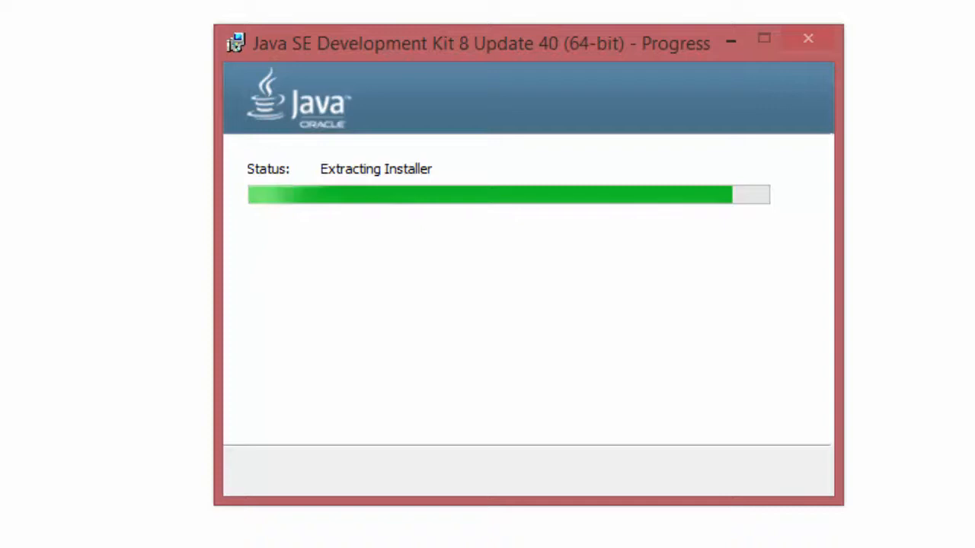
mouse_move(316, 174)
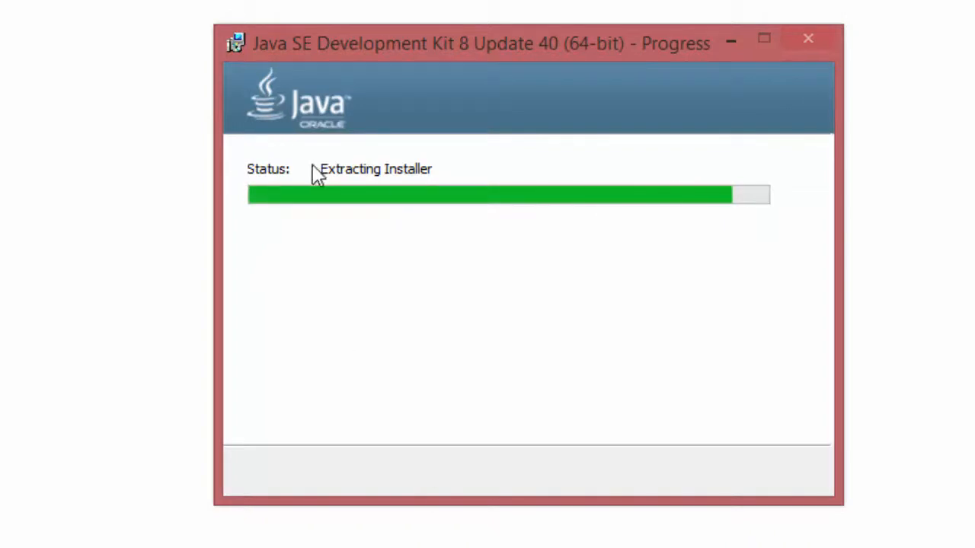
mouse_move(341, 189)
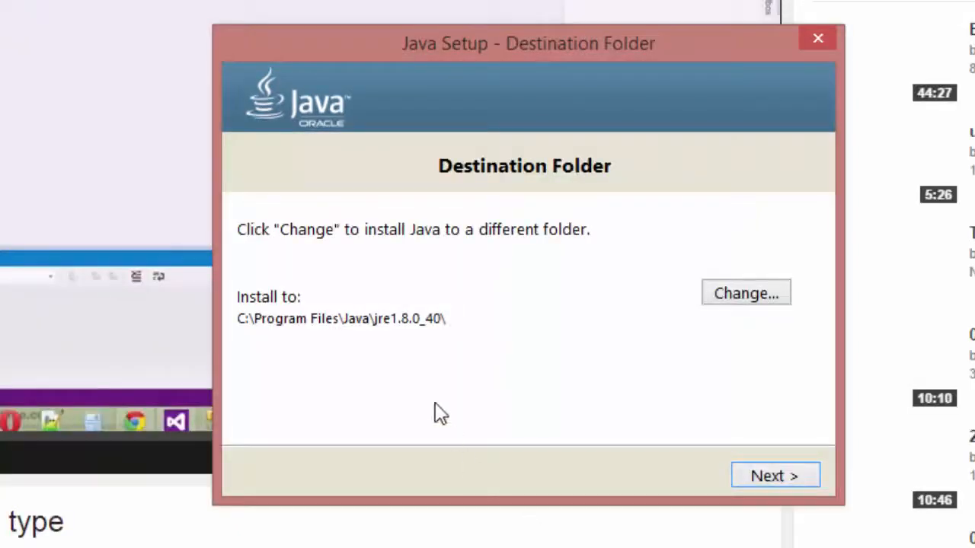
mouse_move(734, 290)
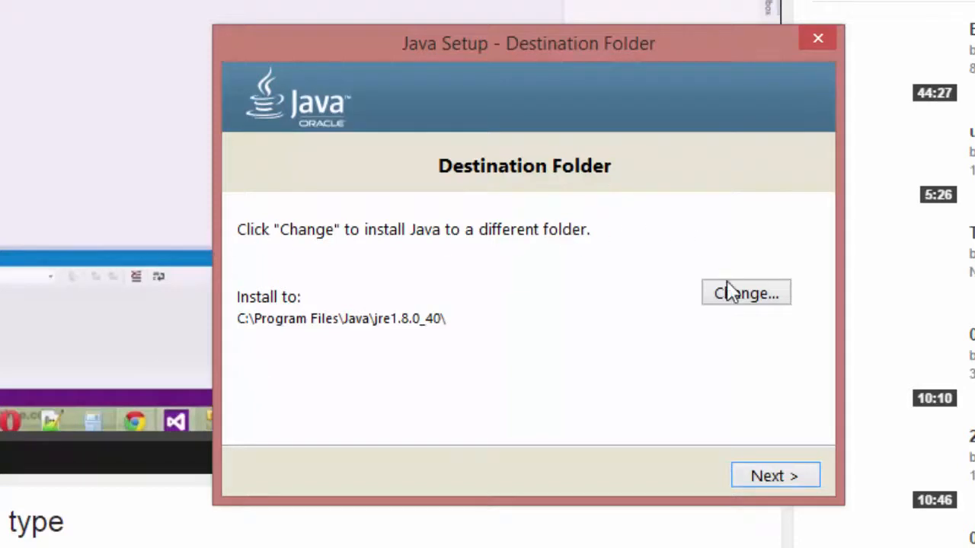
Set the public JRE destination folder to C:\Java instead of the Program Files location.
click(745, 293)
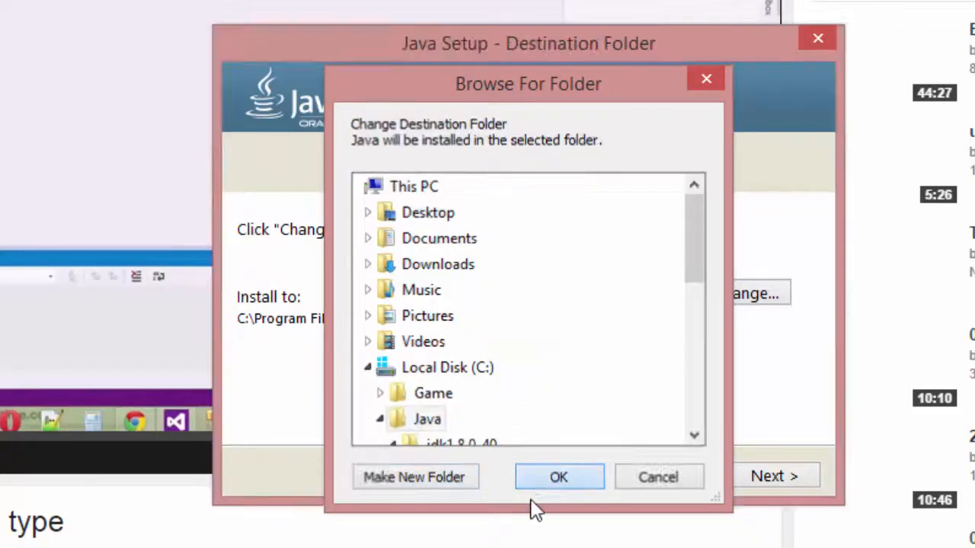
click(557, 477)
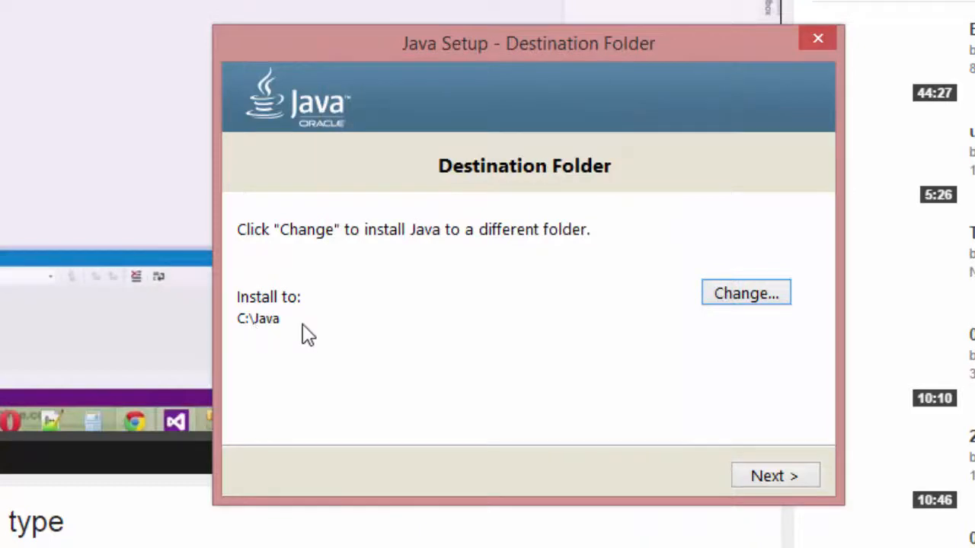